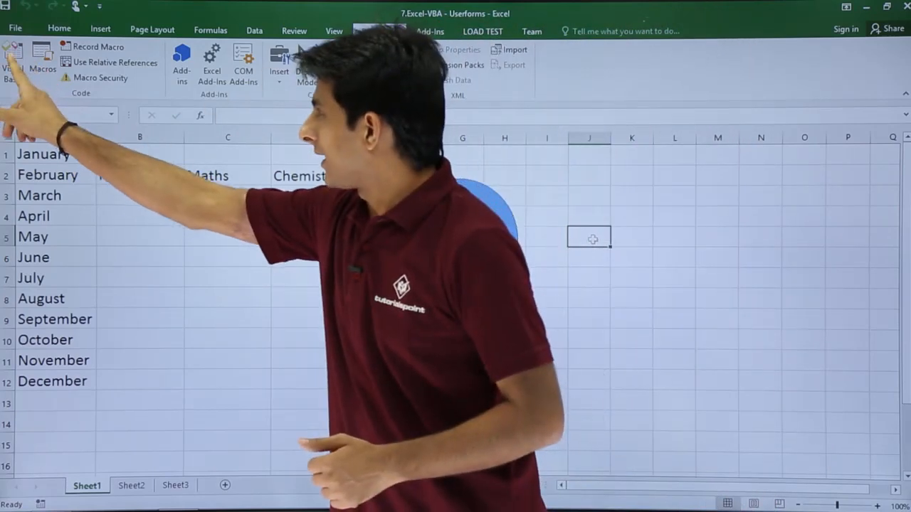
Launch the Visual Basic editor from the Developer tab, showing the call_userform macro.
left_click(13, 60)
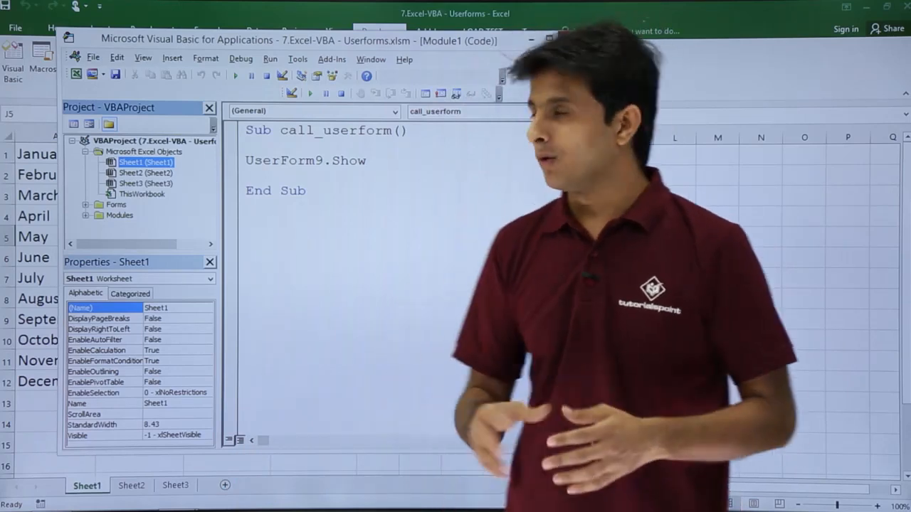
Show the Immediate window via the View menu beneath the macro code.
left_click(143, 57)
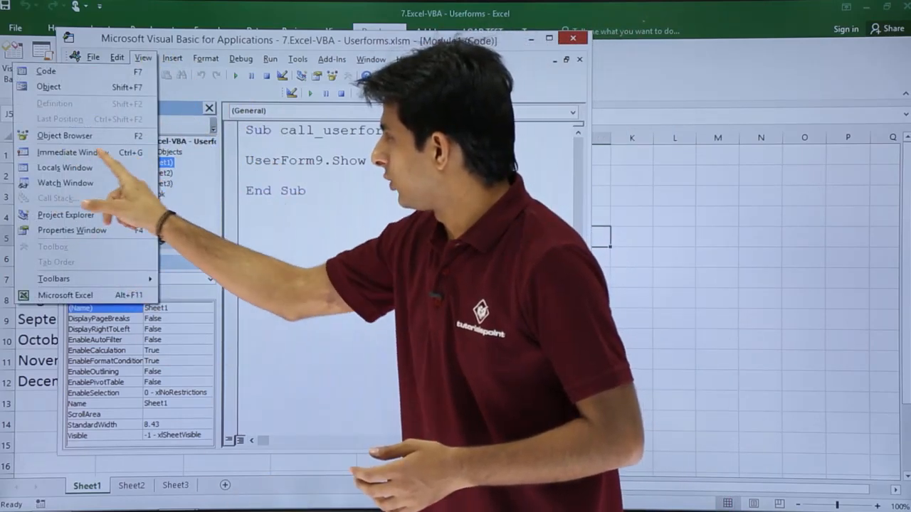
left_click(69, 152)
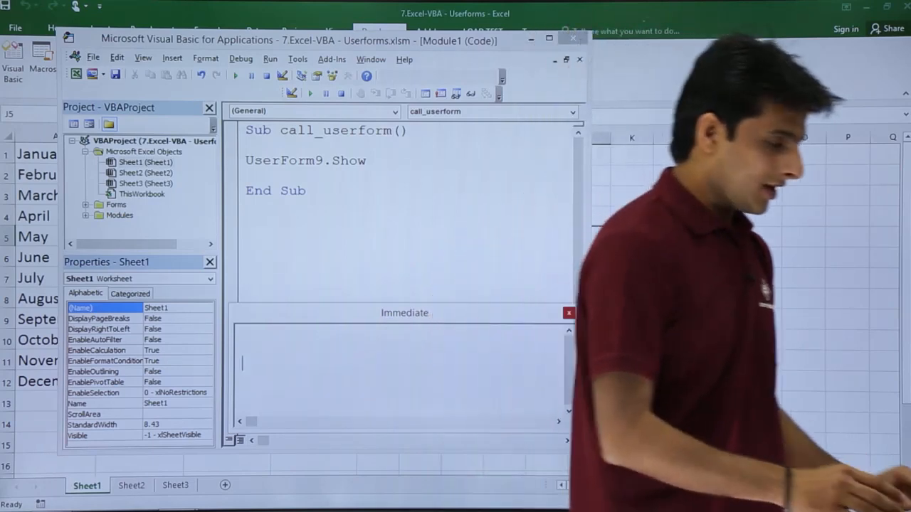
type("?")
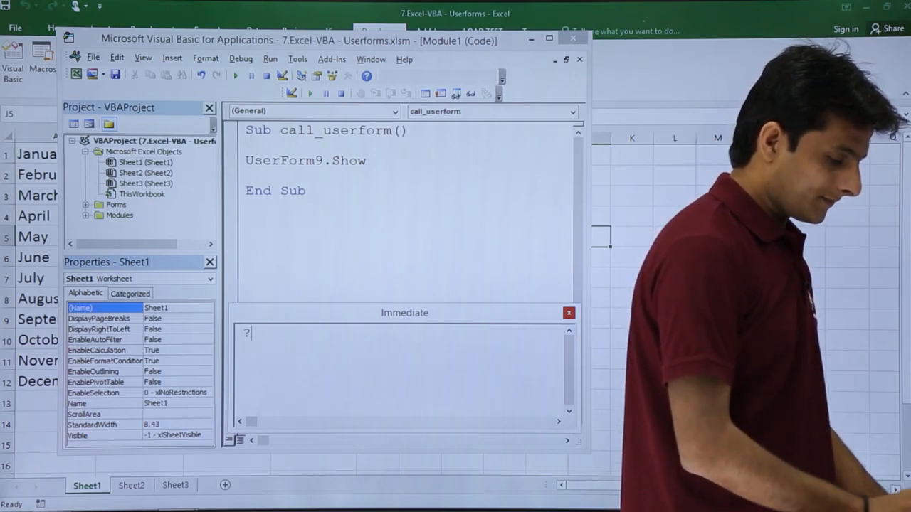
type("5>3")
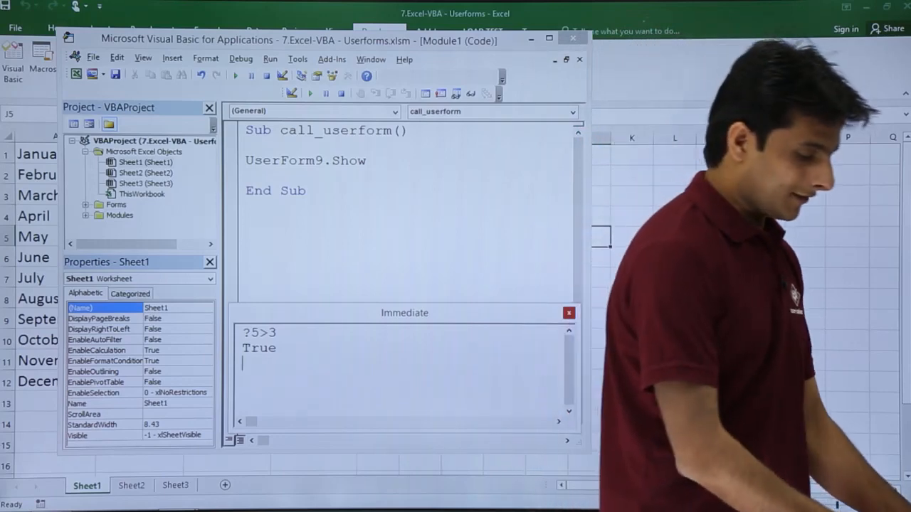
type("?5>50")
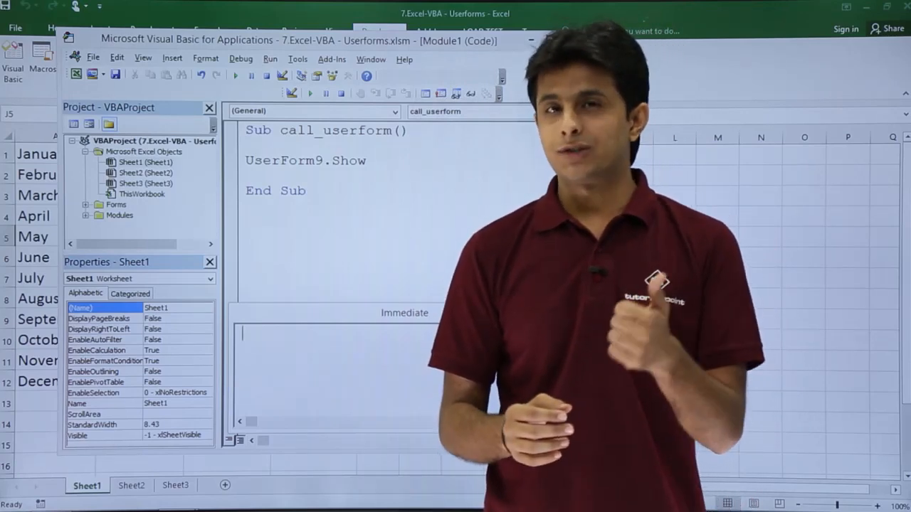
Run Sheet1.Name = "Tutorials" and begin the Sheet2 rename statement in the Immediate window.
type("She")
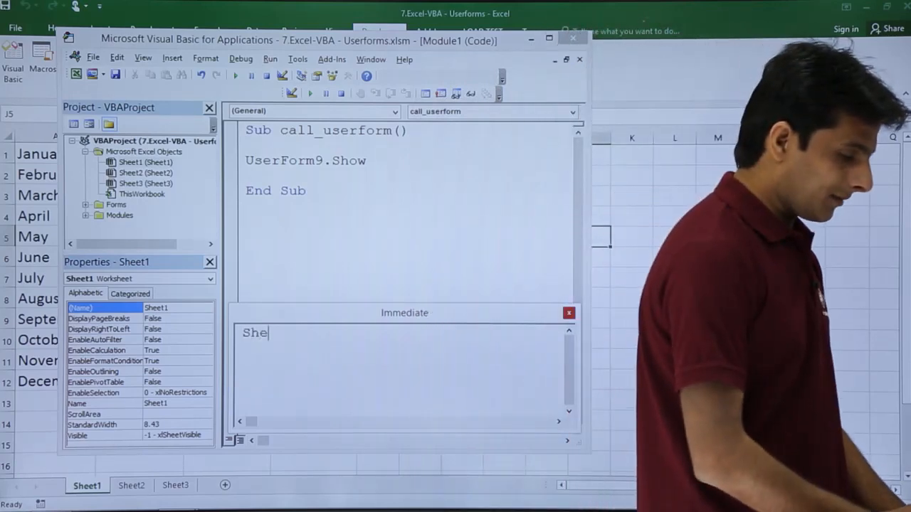
type("et1.Name =")
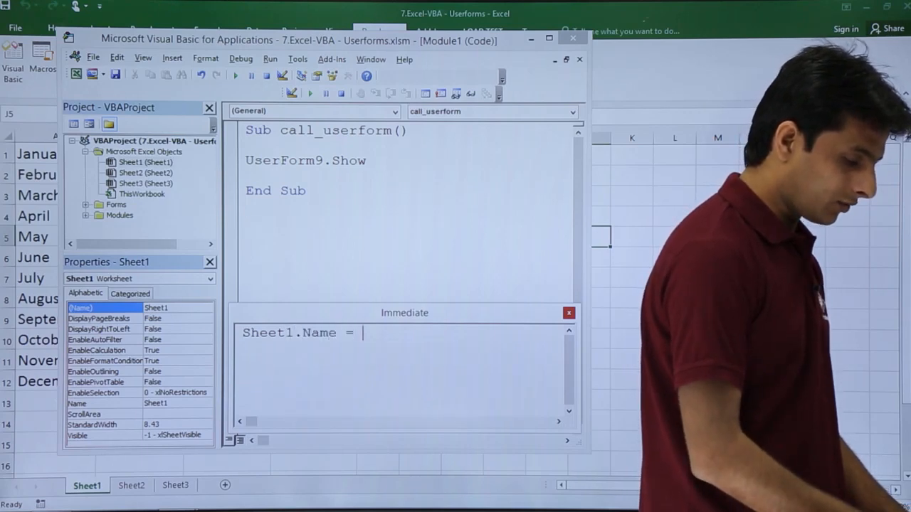
type("\"Tutorials\"")
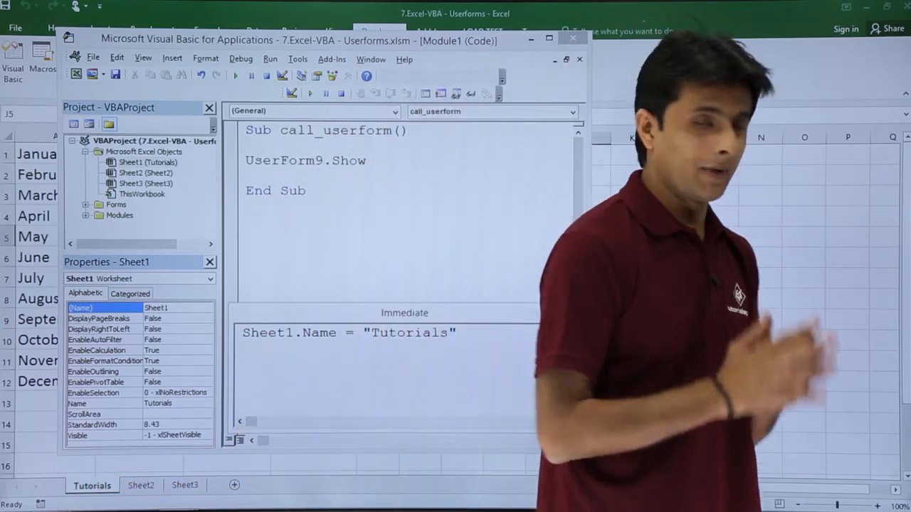
type("Sheet2.Name = \"Point")
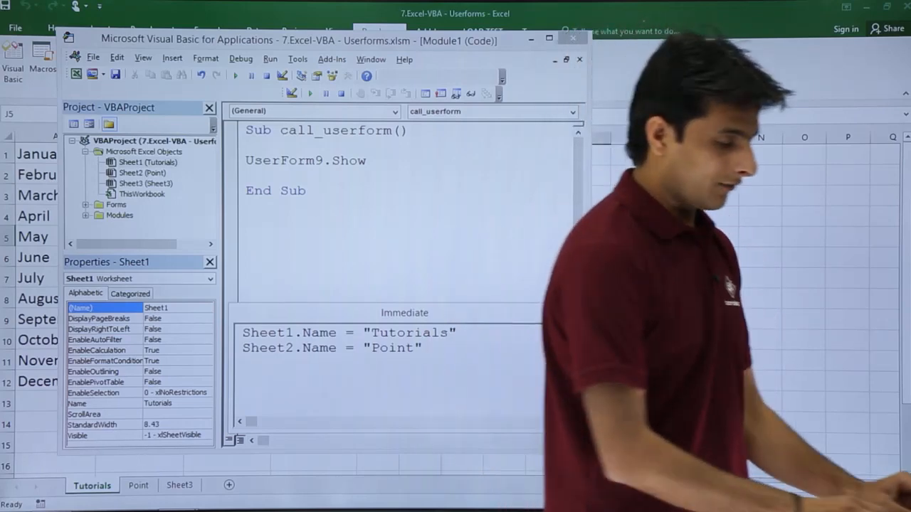
Query ?Sheet1.Name in the Immediate window, returning Tutorials.
type("?")
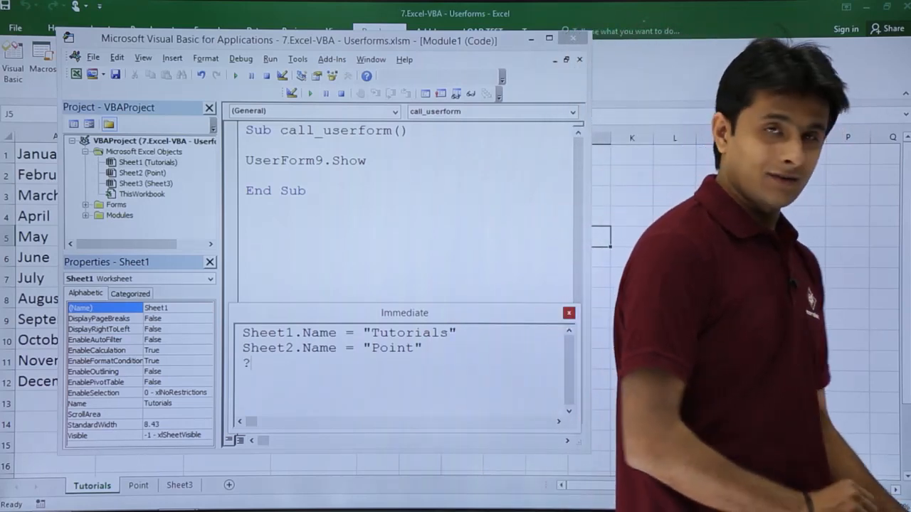
type("Sheet1.Name")
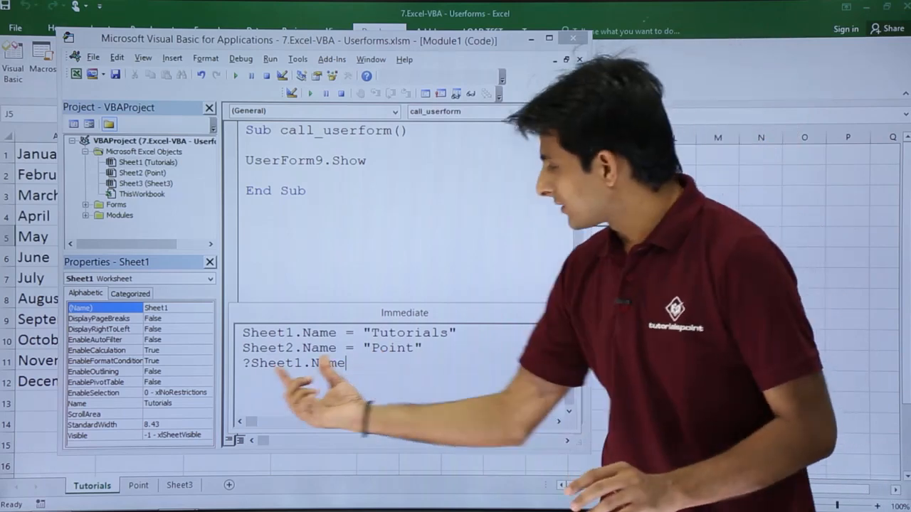
key("Return")
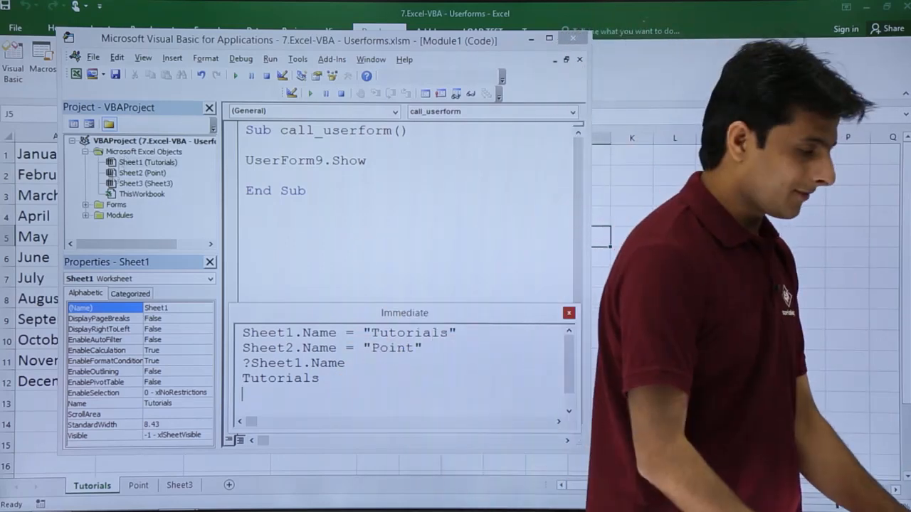
Query ?sheets.Count in the Immediate window, returning 3.
left_click(134, 224)
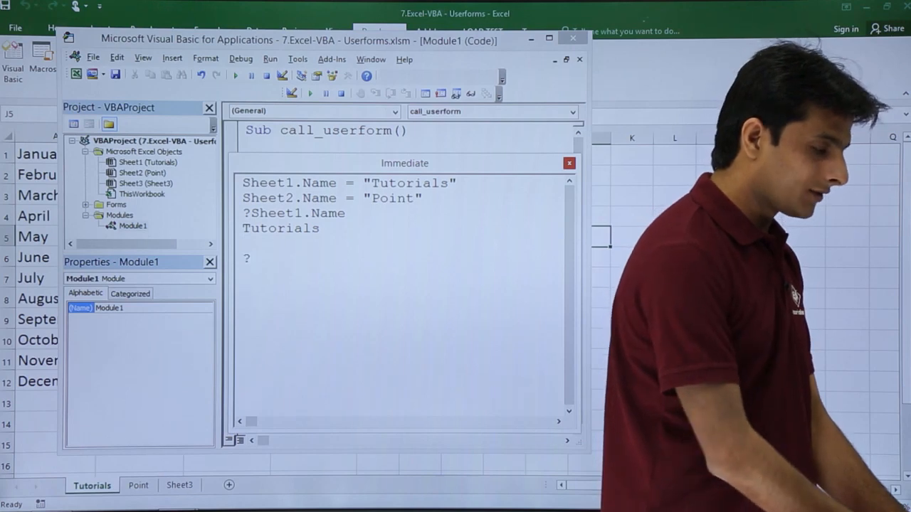
type("?sheets.")
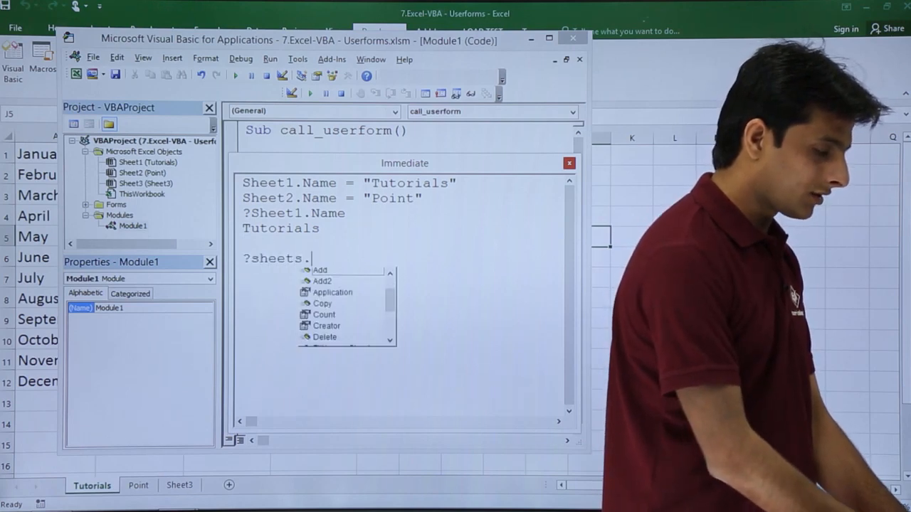
type("Count")
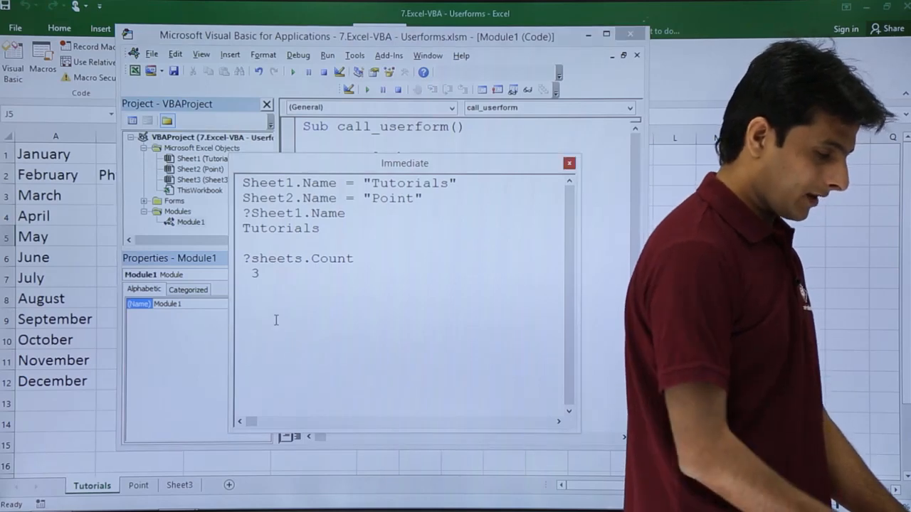
Query ?Range("a4").Value in the Immediate window, returning April.
type("?Range (")
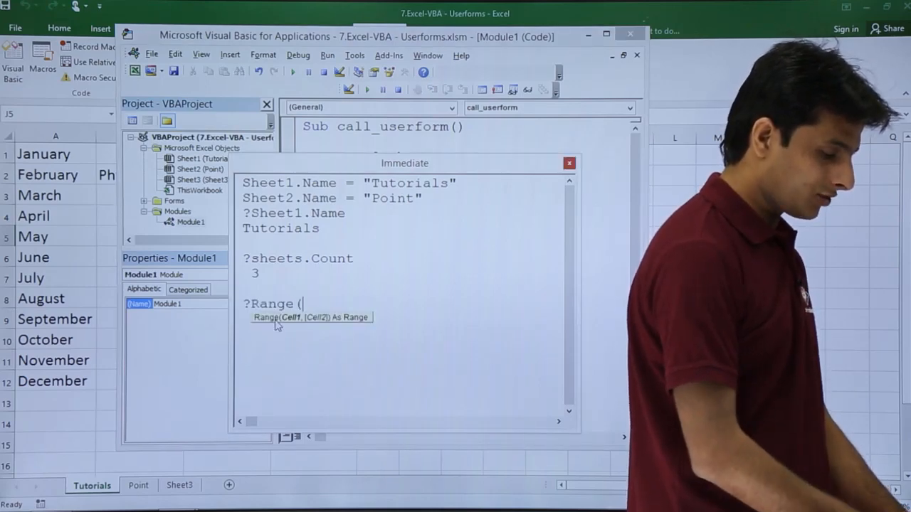
type("\"a4\").")
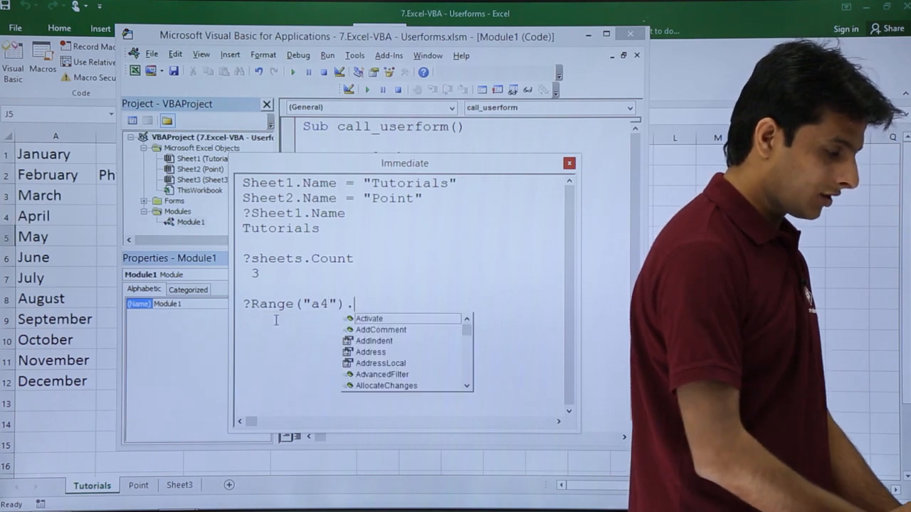
type("value")
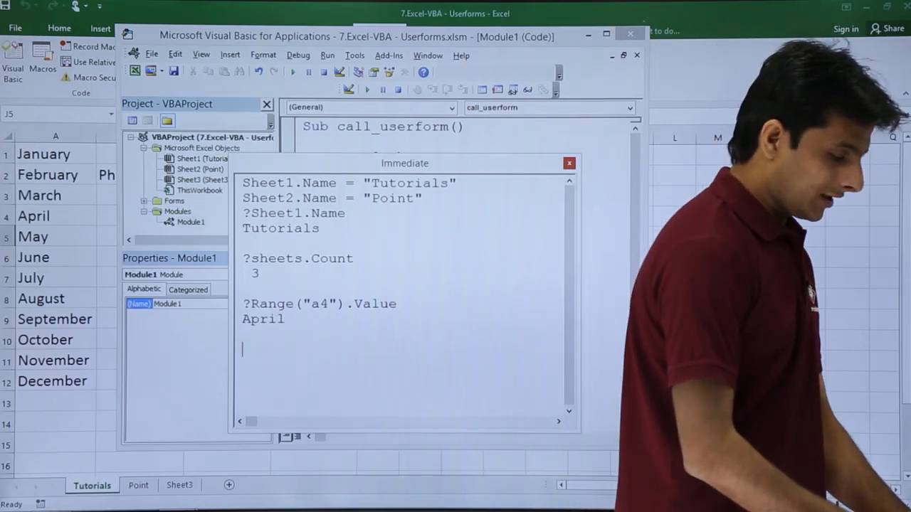
Begin the statement Range("a4").Value = "Pavan to write new text into cell A4.
type("Range (\"")
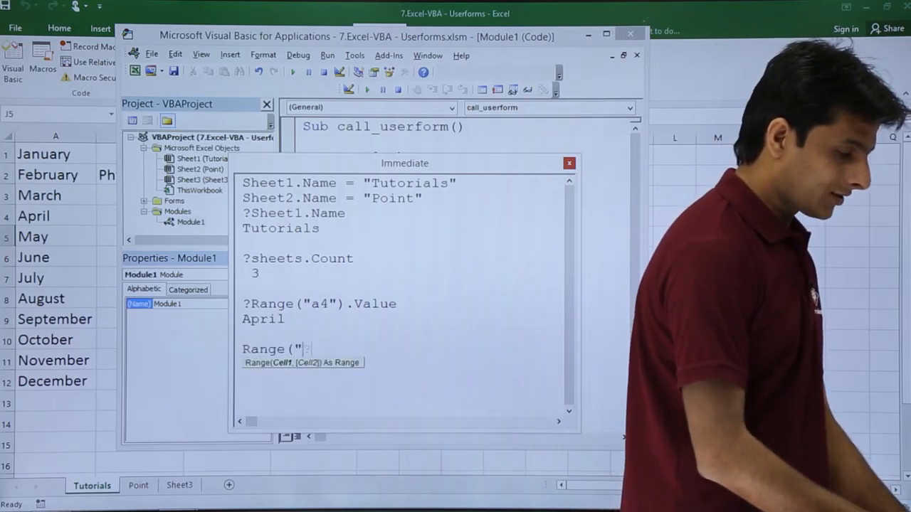
type("a4\"")
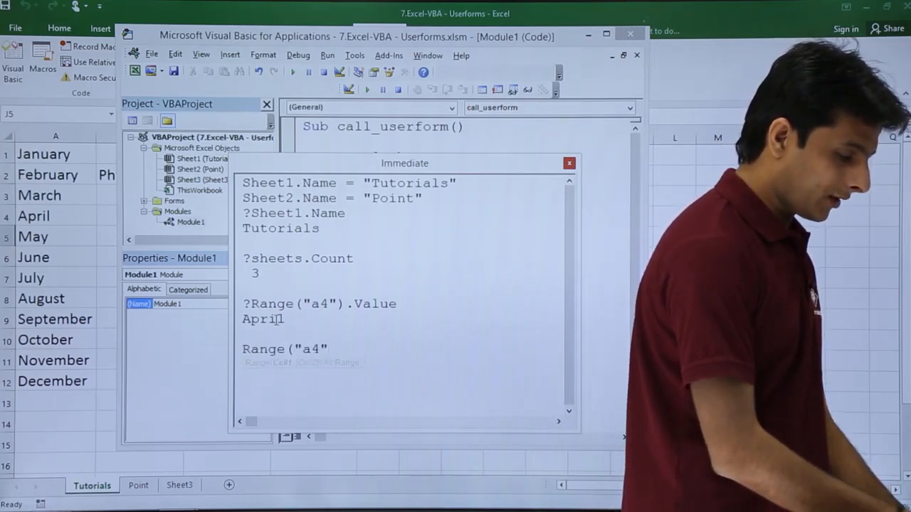
type(".val")
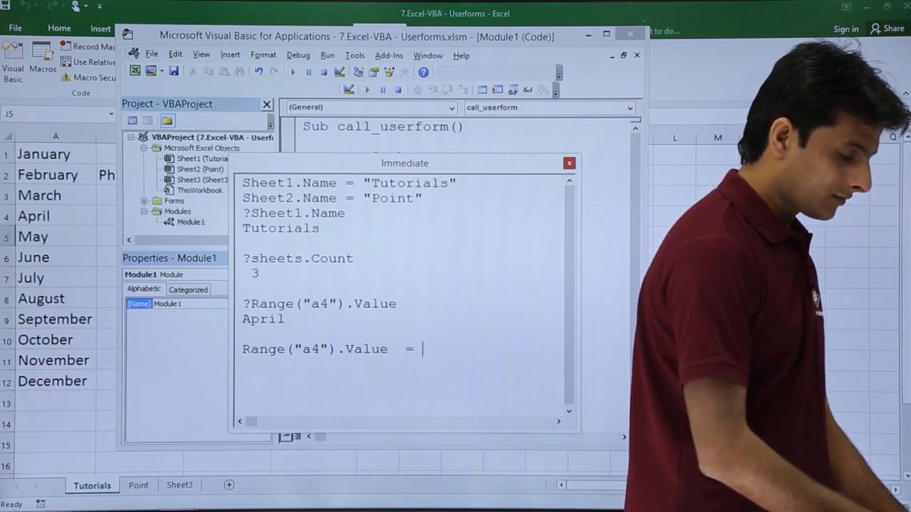
type("\"Pavan")
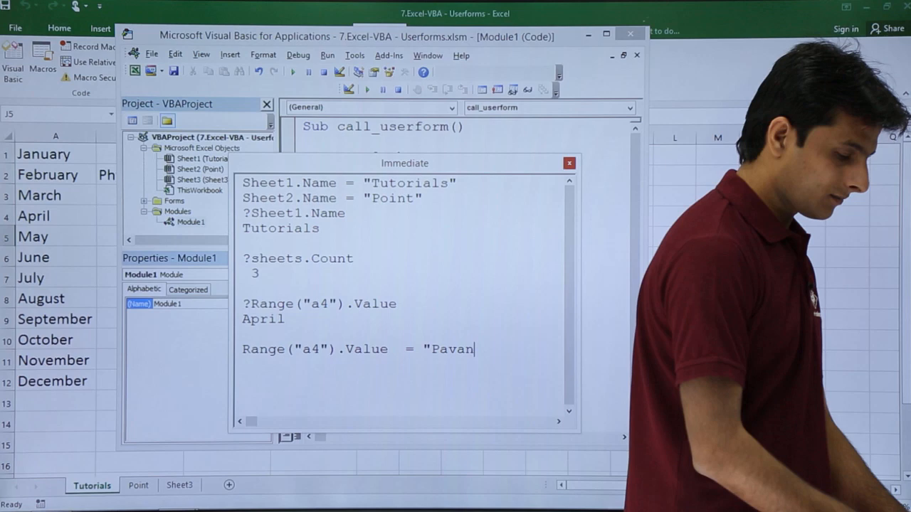